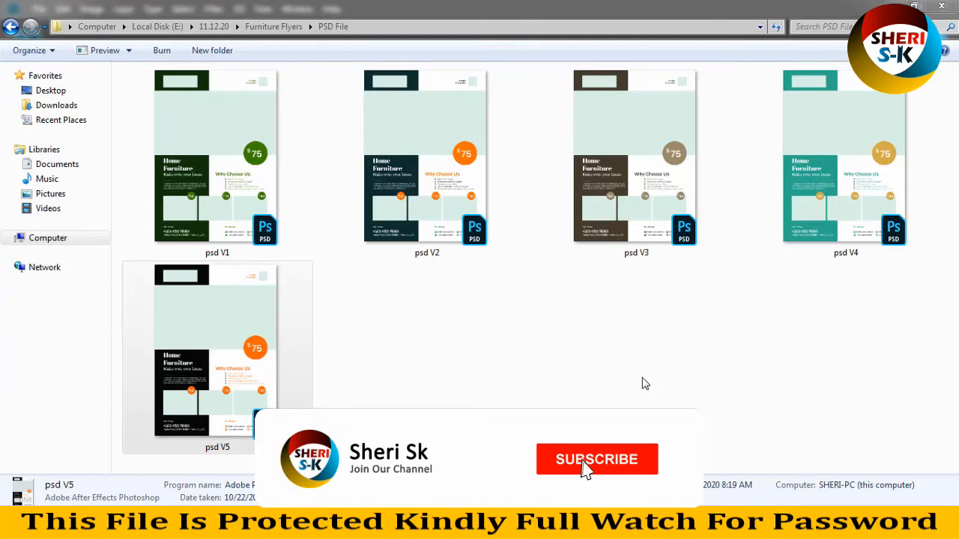
Step: Preview the psd V1 template file in Windows Photo Viewer
{"action": "left_click", "coordinate": [597, 458]}
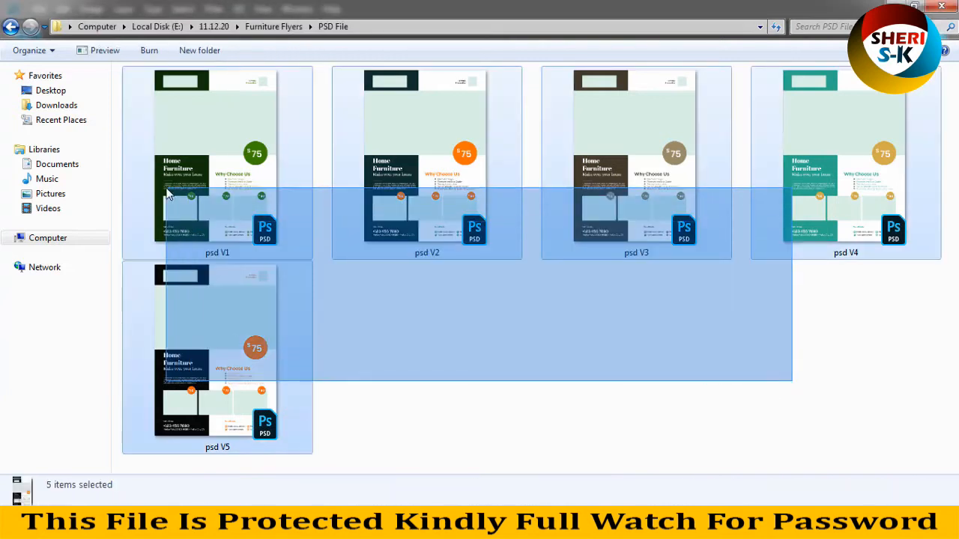
{"action": "left_click", "coordinate": [336, 302]}
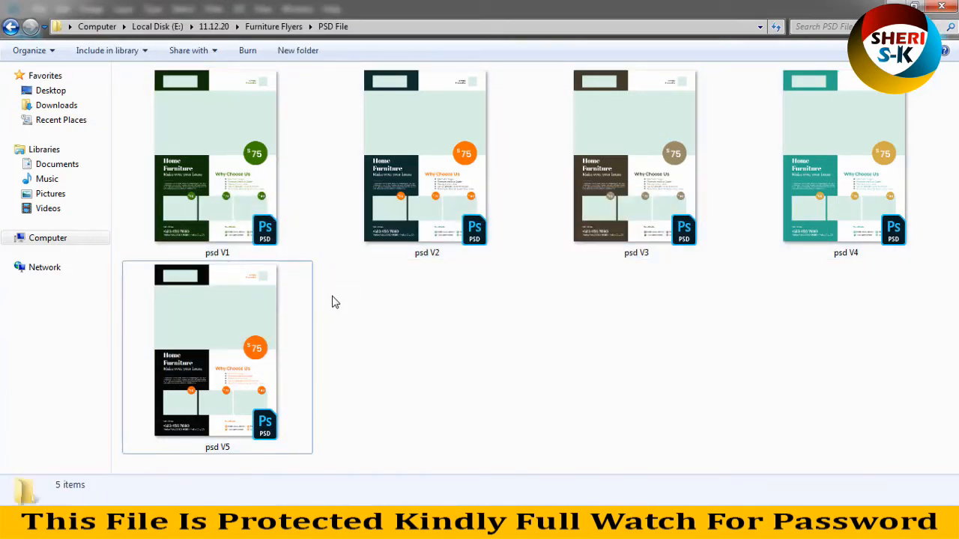
{"action": "left_click", "coordinate": [216, 157]}
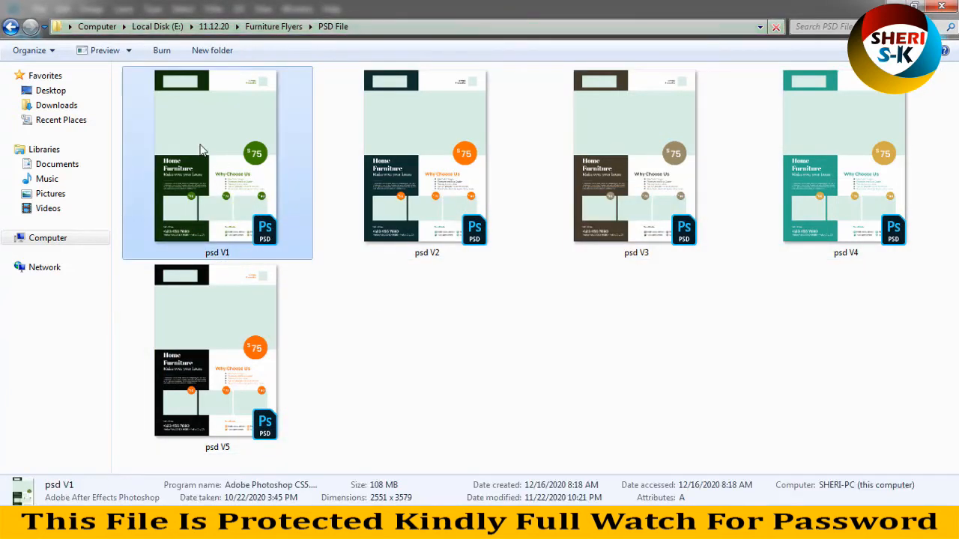
{"action": "right_click", "coordinate": [203, 148]}
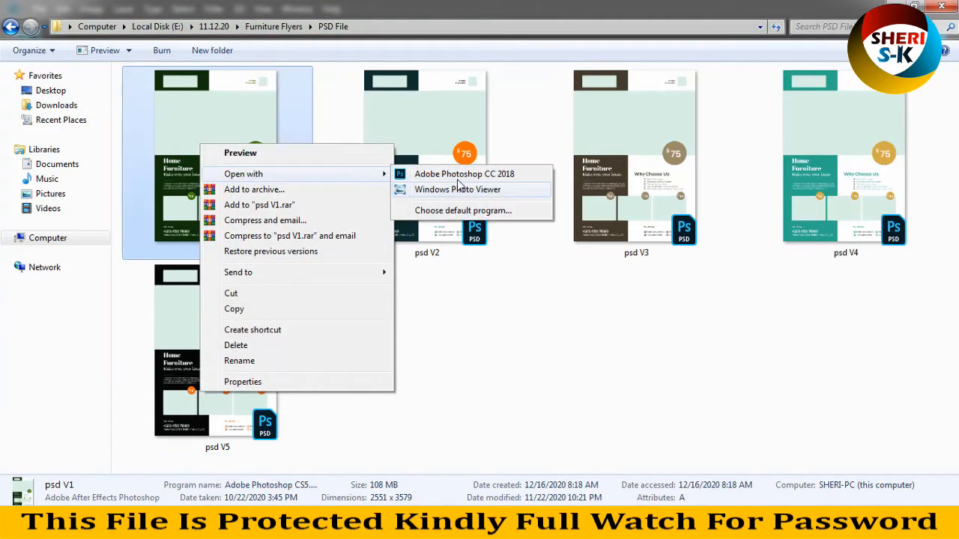
{"action": "left_click", "coordinate": [458, 189]}
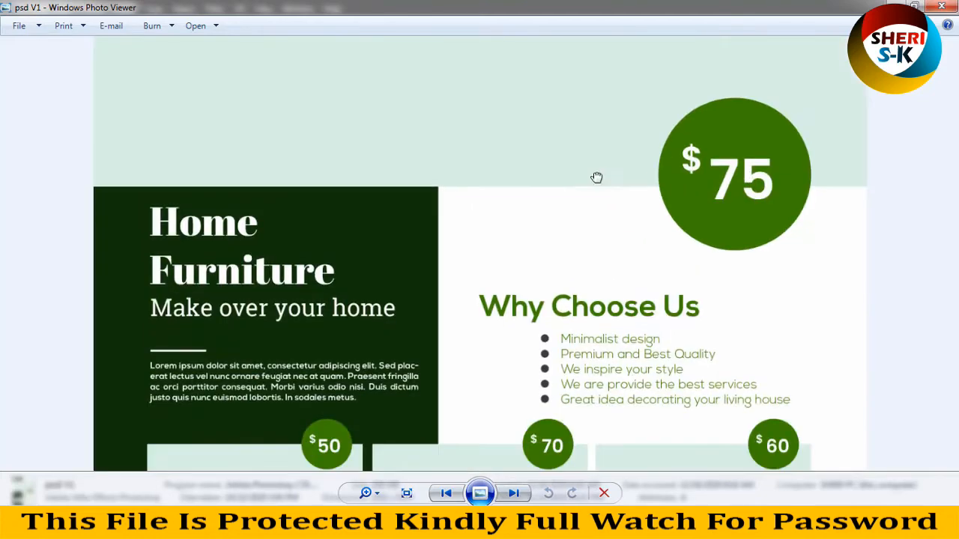
Step: Browse through the next template previews, ending on the black-and-orange psd V5 design
{"action": "scroll", "scroll_direction": "down", "scroll_amount": 3}
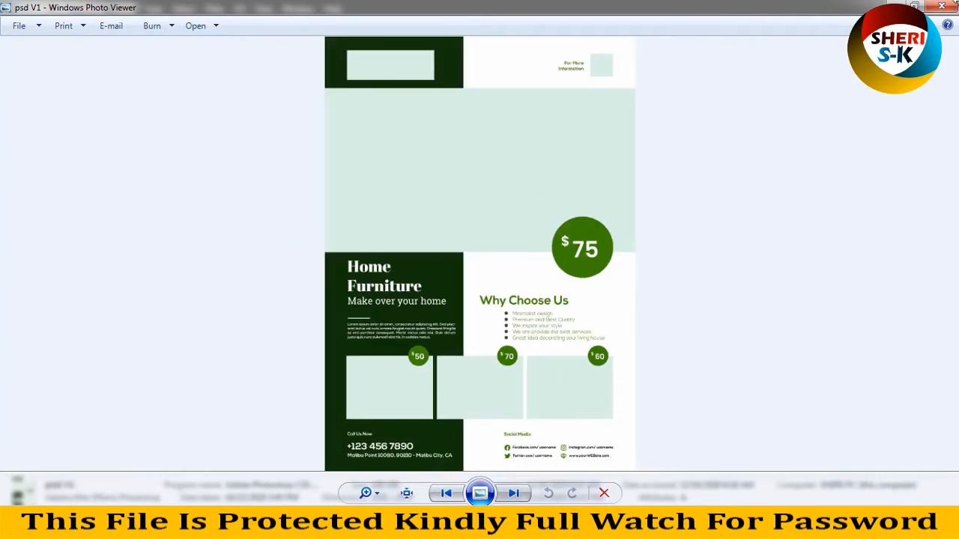
{"action": "left_click", "coordinate": [513, 493]}
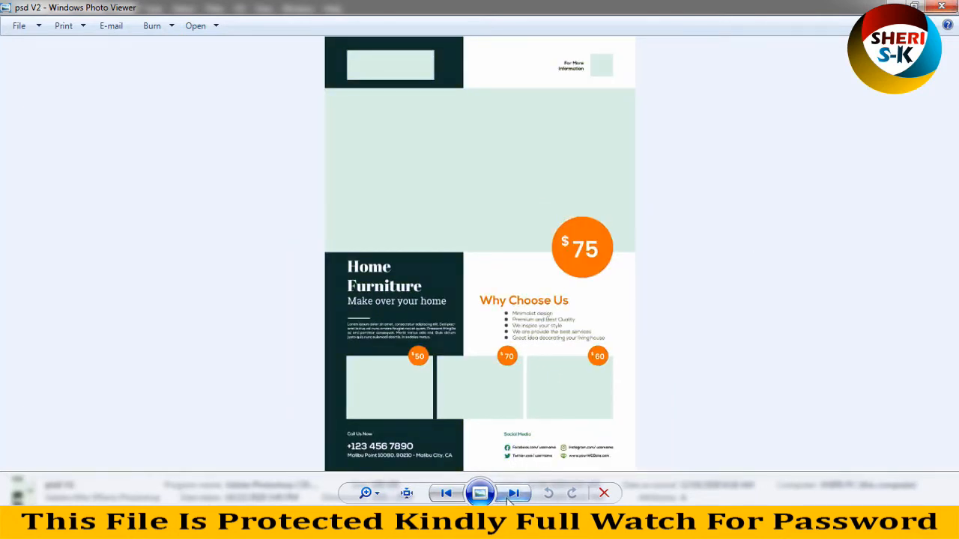
{"action": "left_click", "coordinate": [512, 493]}
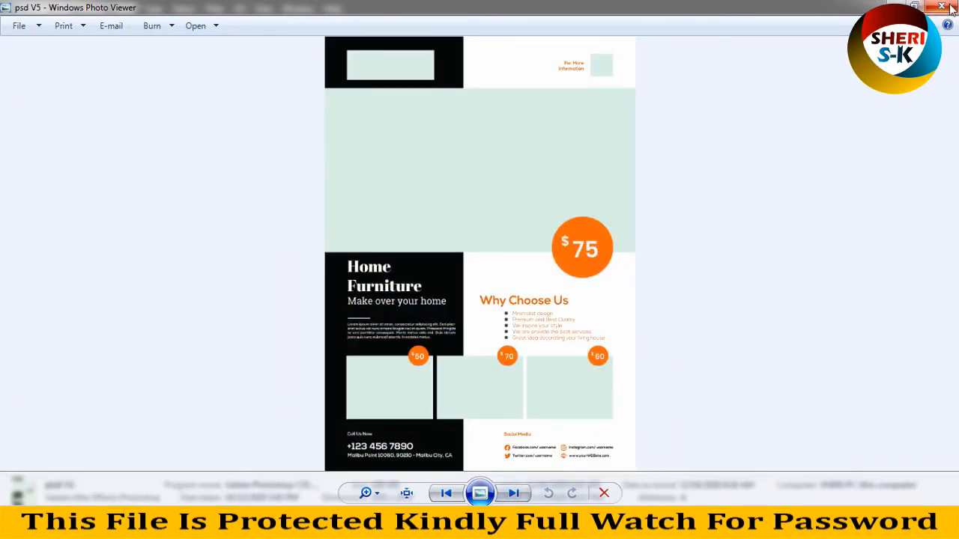
{"action": "left_click", "coordinate": [942, 6]}
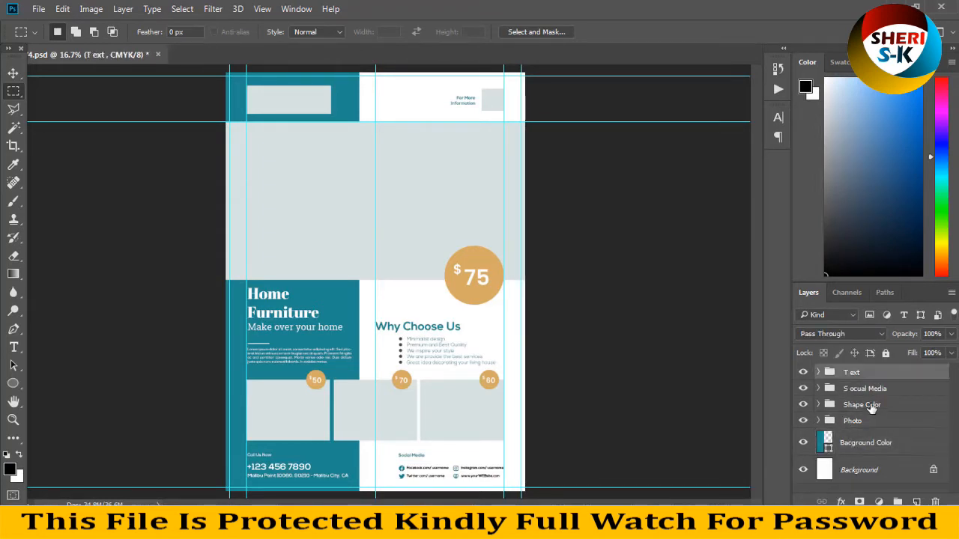
Step: Select the Photo group, then the Background Color layer in the Layers panel
{"action": "left_click", "coordinate": [852, 420]}
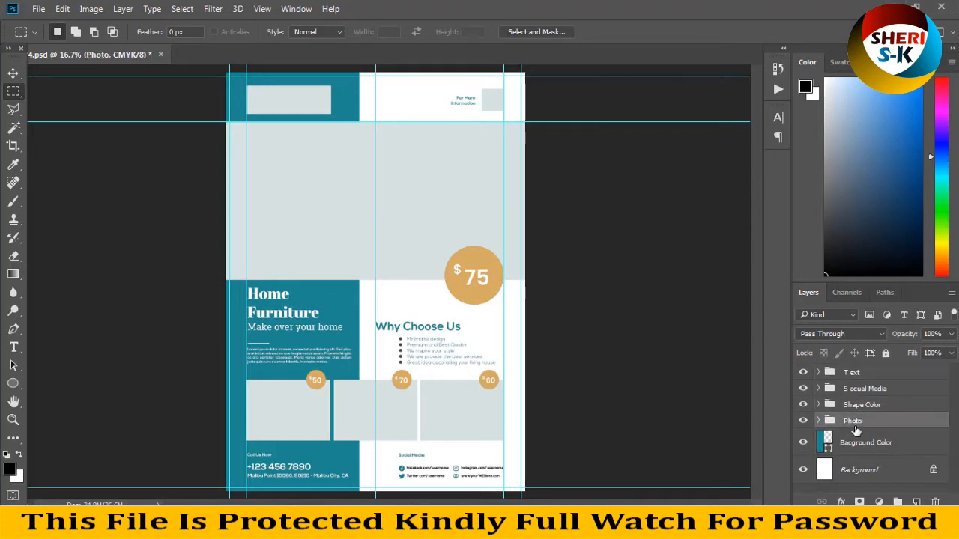
{"action": "left_click", "coordinate": [866, 442]}
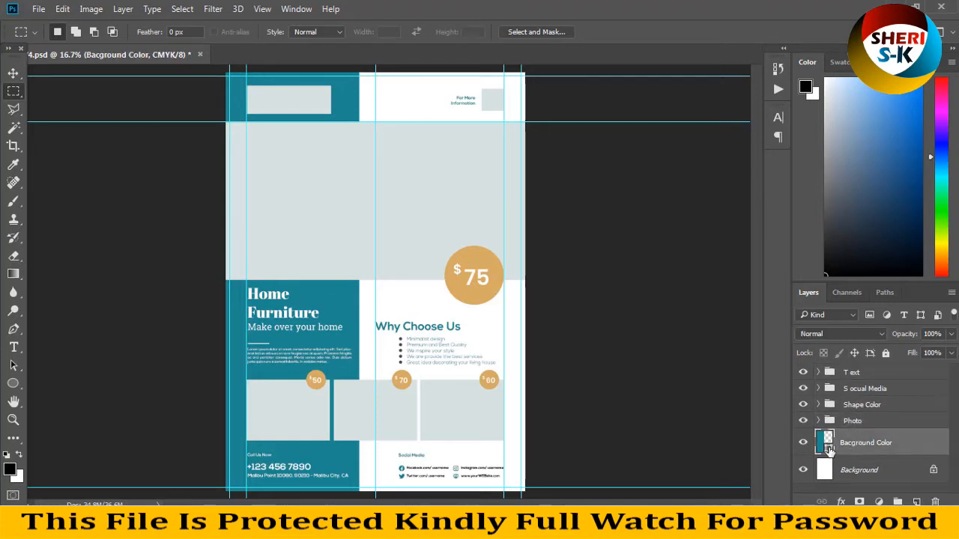
{"action": "mouse_move", "coordinate": [827, 448]}
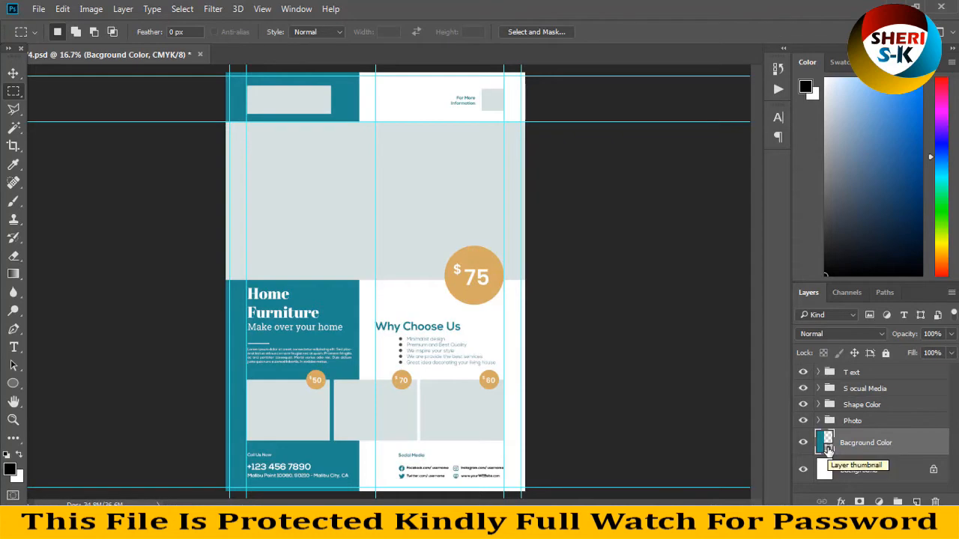
Step: Try a maroon fill on the Background Color layer, then cancel to keep teal
{"action": "double_click", "coordinate": [827, 442]}
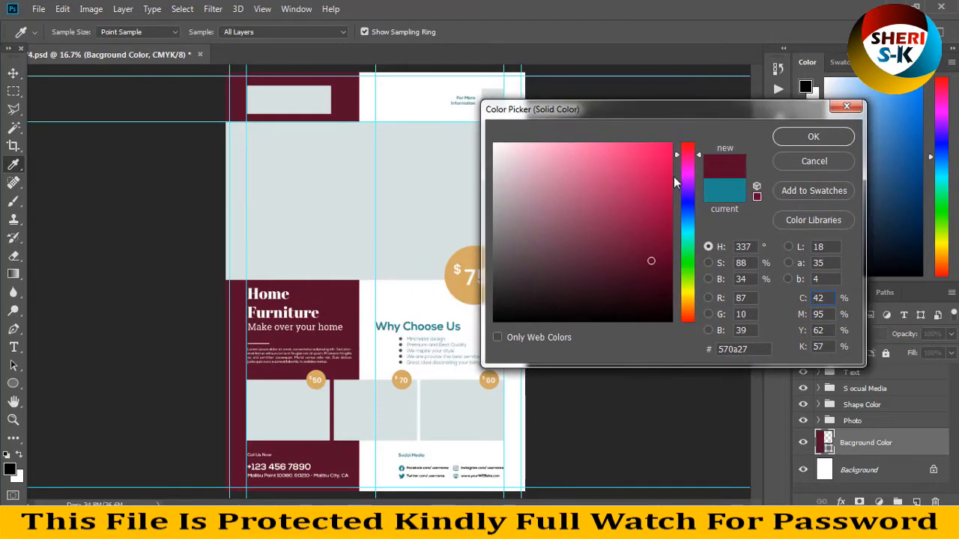
{"action": "left_click", "coordinate": [688, 144]}
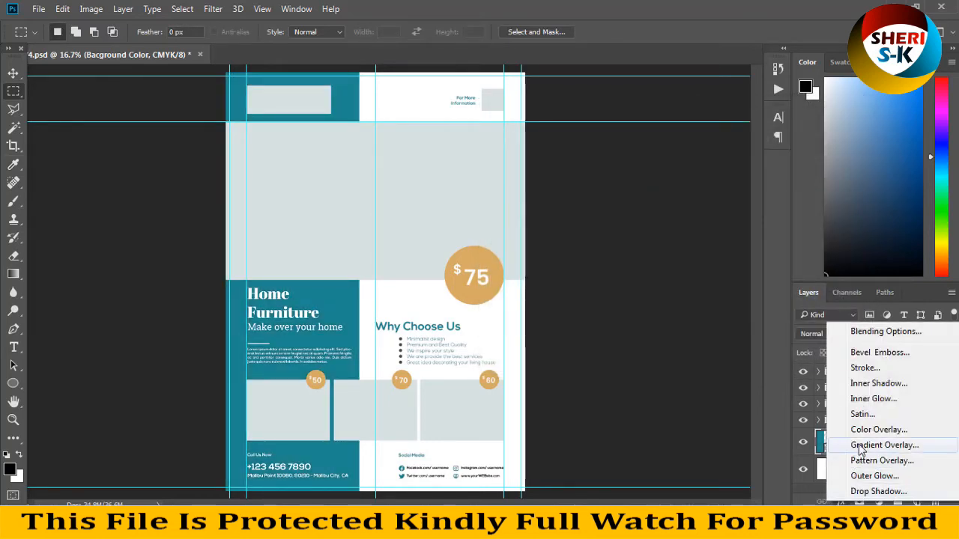
{"action": "left_click", "coordinate": [884, 445]}
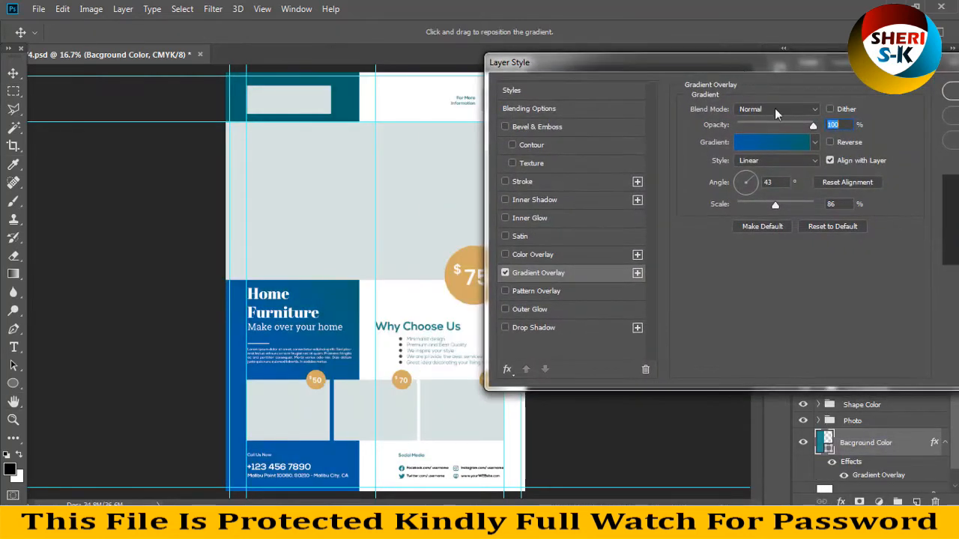
{"action": "left_click", "coordinate": [772, 142]}
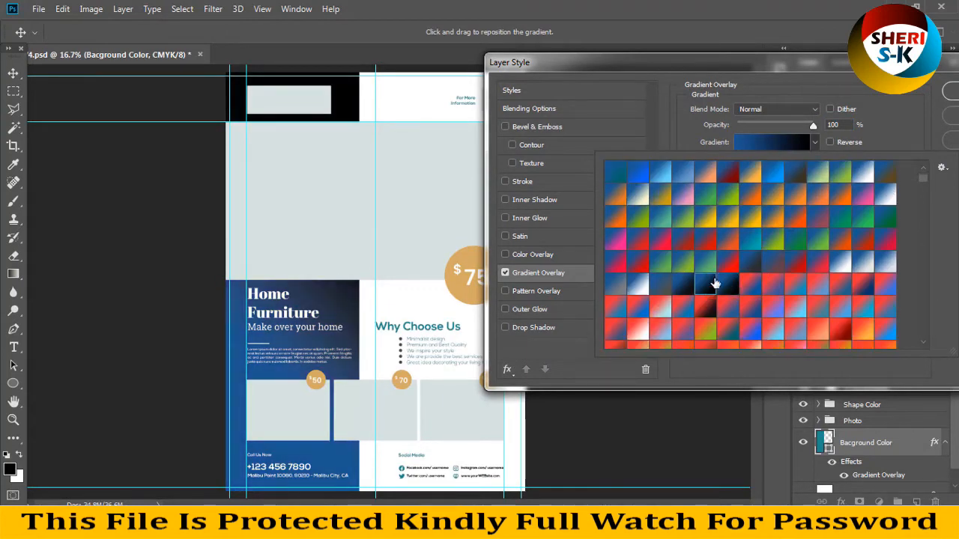
{"action": "left_click", "coordinate": [716, 283]}
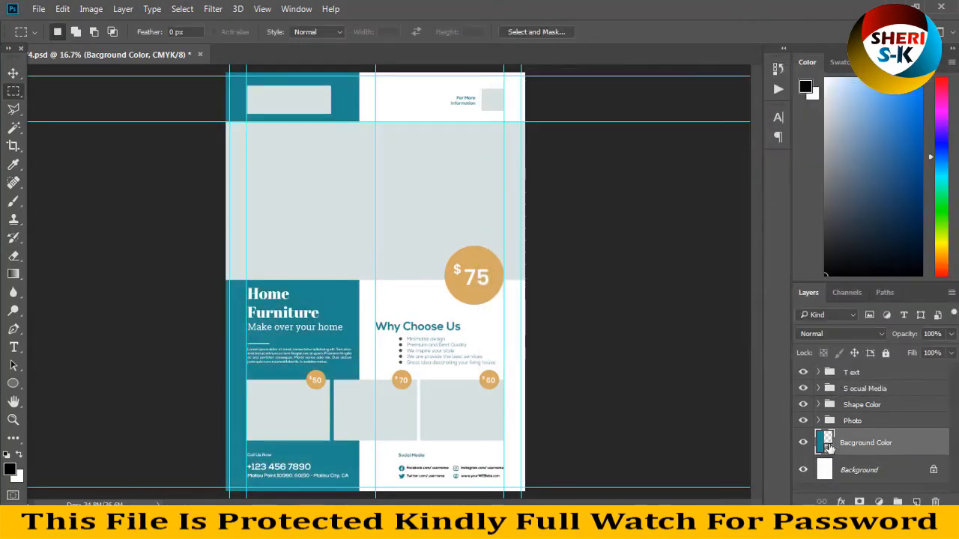
Step: Confirm teal #0d748a as the Background Color layer's fill
{"action": "double_click", "coordinate": [825, 443]}
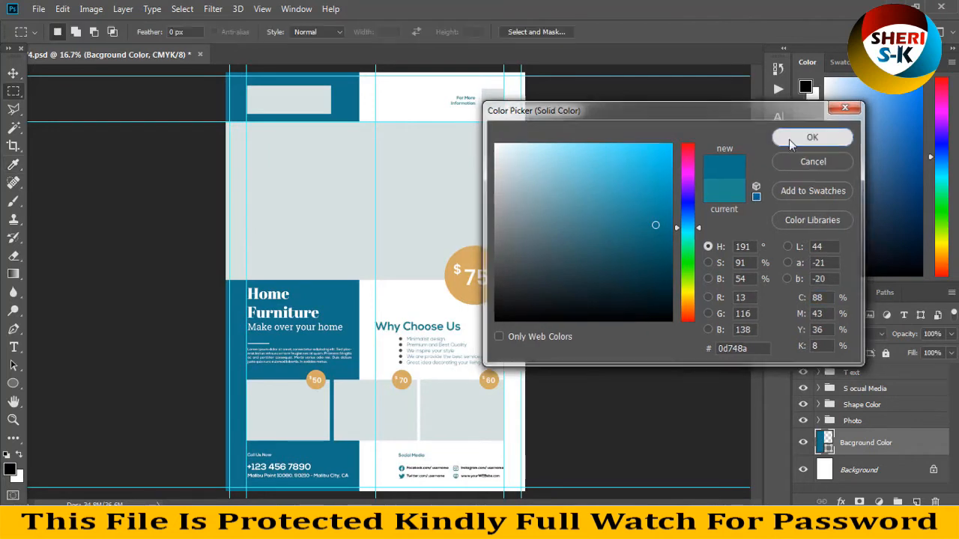
{"action": "left_click", "coordinate": [812, 137]}
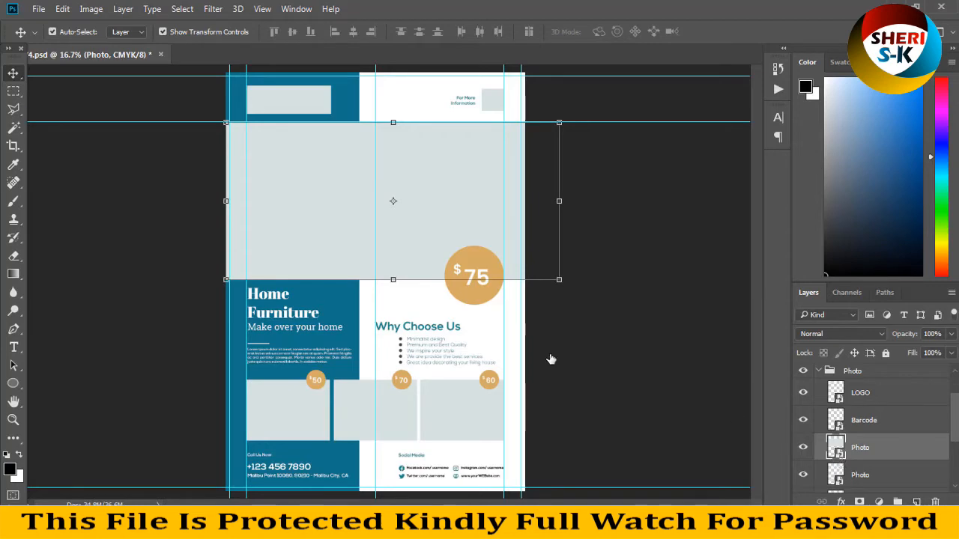
Step: Edit the top Photo smart object and choose File > Open to place the furniture image
{"action": "double_click", "coordinate": [837, 447]}
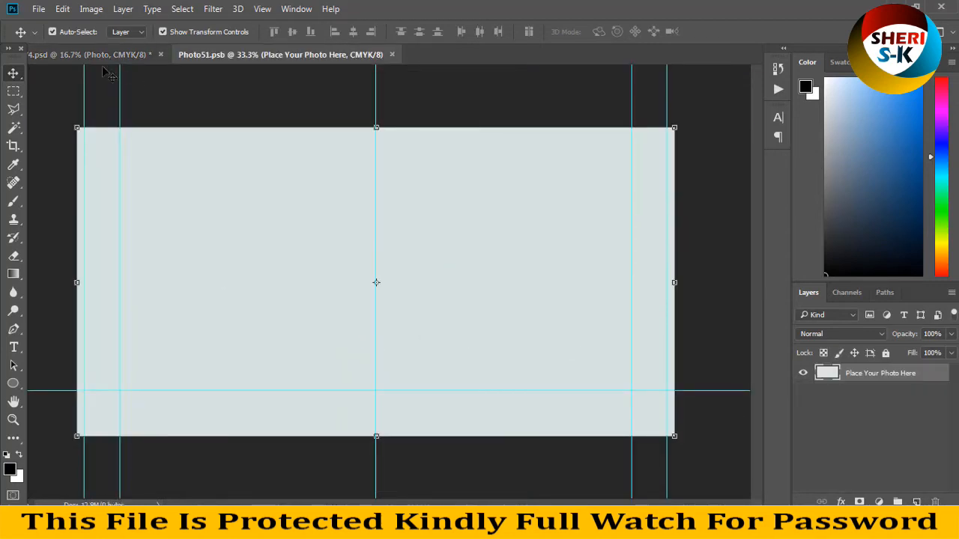
{"action": "left_click", "coordinate": [39, 9]}
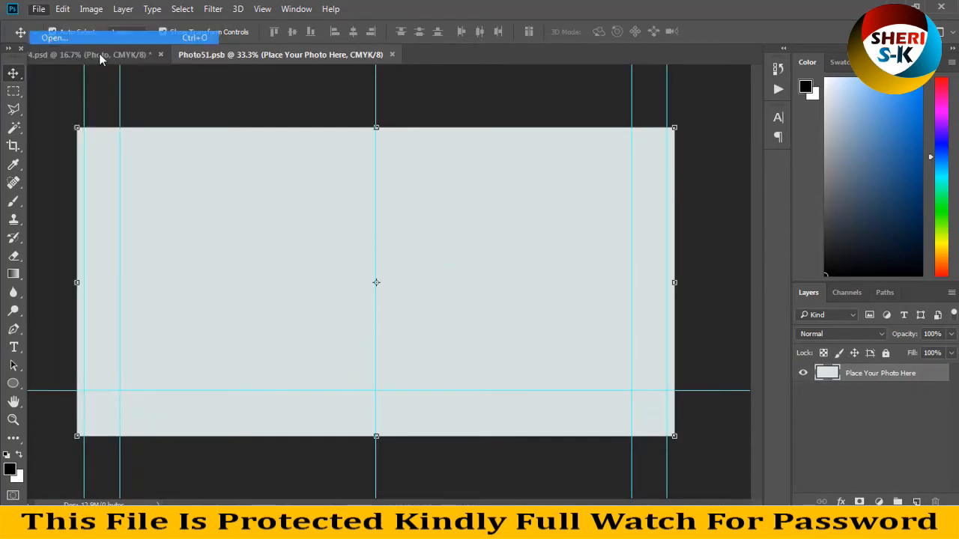
{"action": "left_click", "coordinate": [54, 38]}
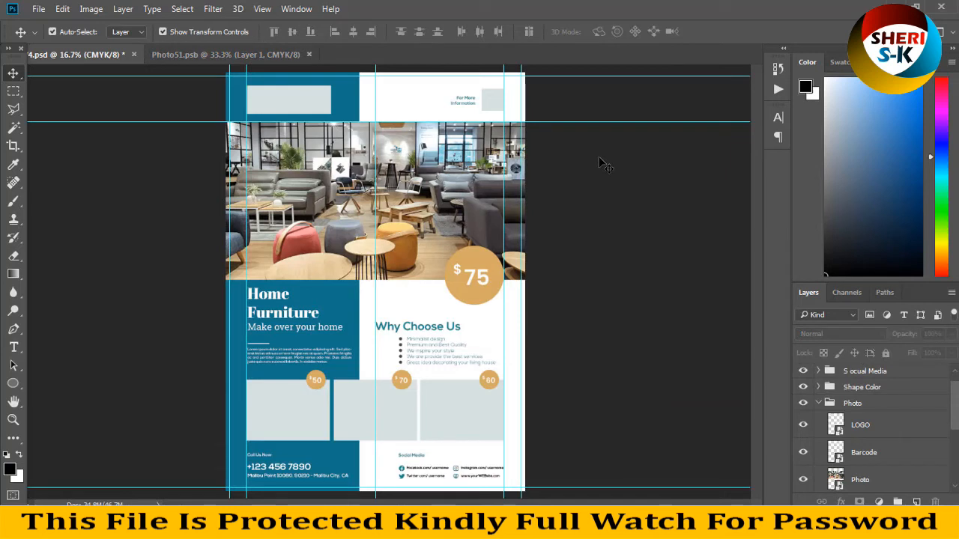
{"action": "mouse_move", "coordinate": [530, 178]}
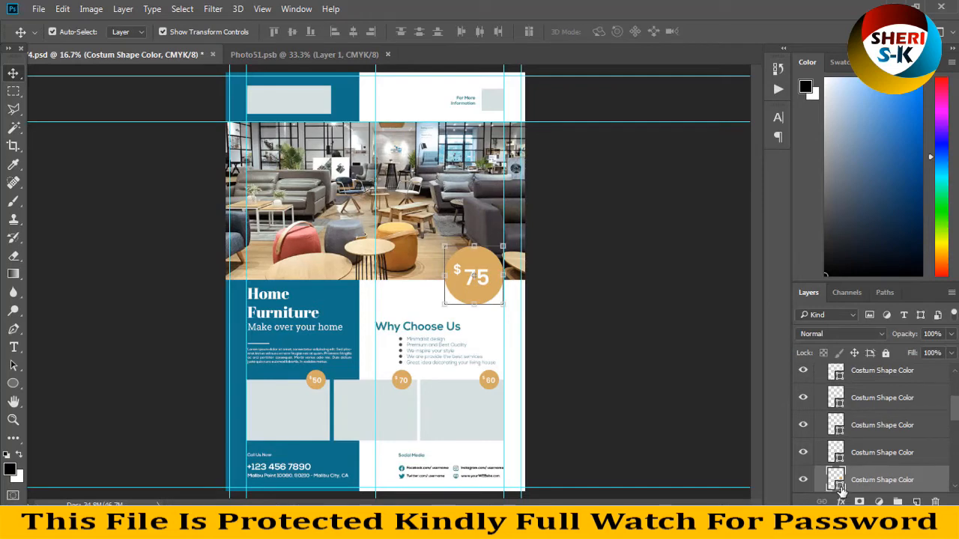
Step: Change the $75 price circle's Costum Shape Color fill from gold to teal
{"action": "double_click", "coordinate": [836, 479]}
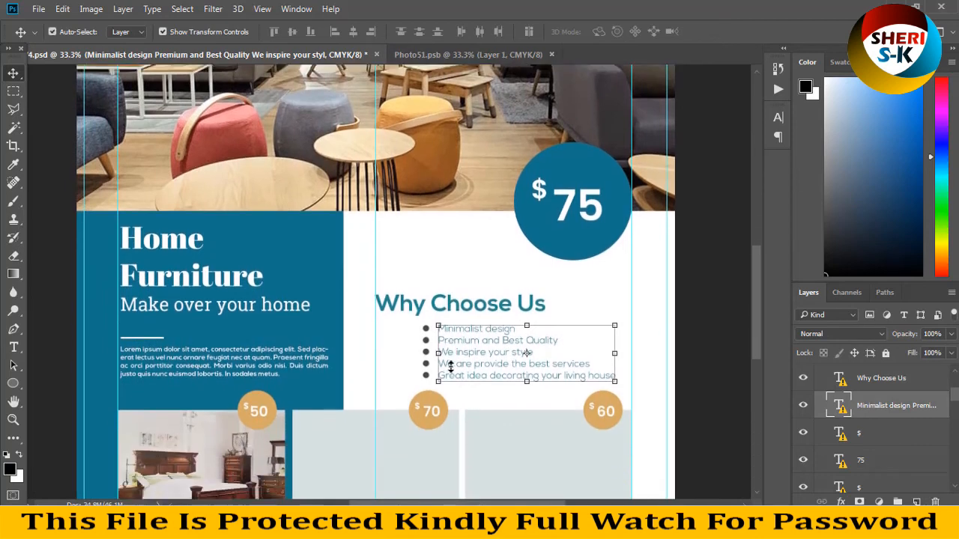
{"action": "scroll", "scroll_direction": "down", "scroll_amount": 3}
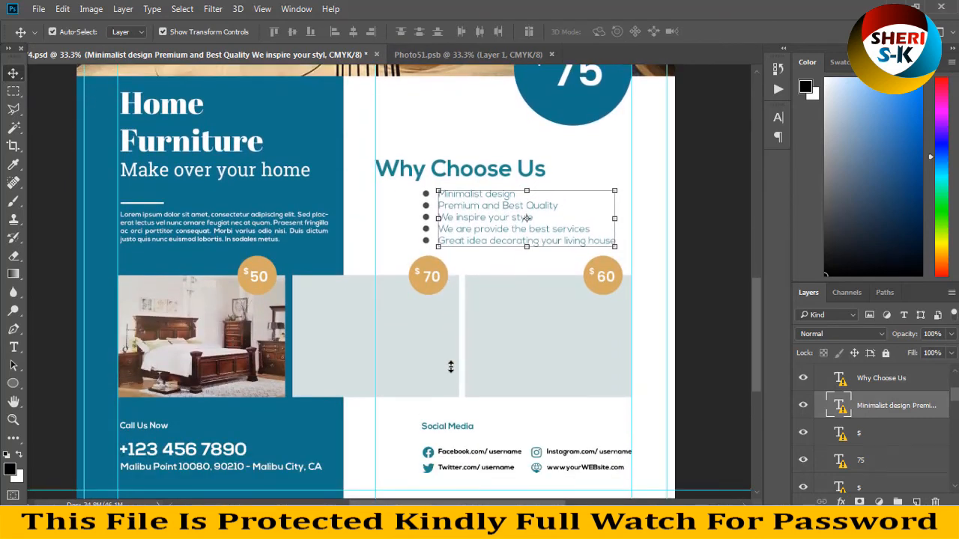